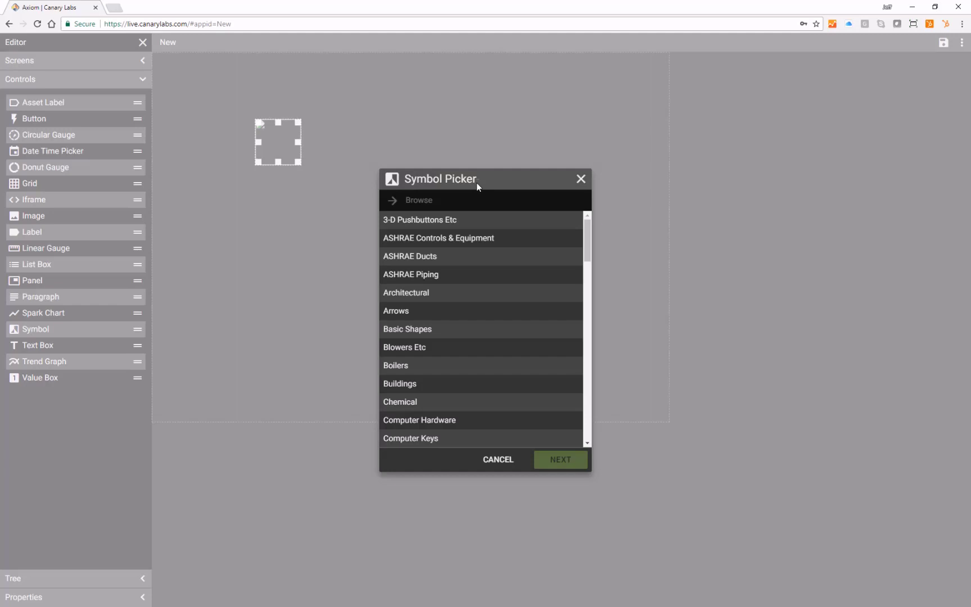
pyautogui.moveTo(477, 234)
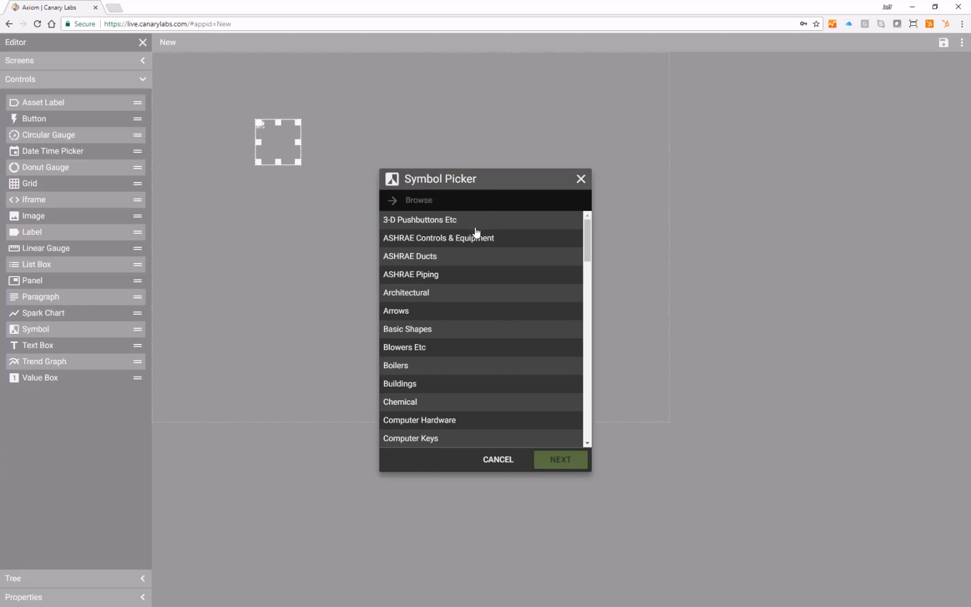
# Choose a cylindrical tank graphic from the Tanks category of the Symbol Picker.
pyautogui.scroll(-3)
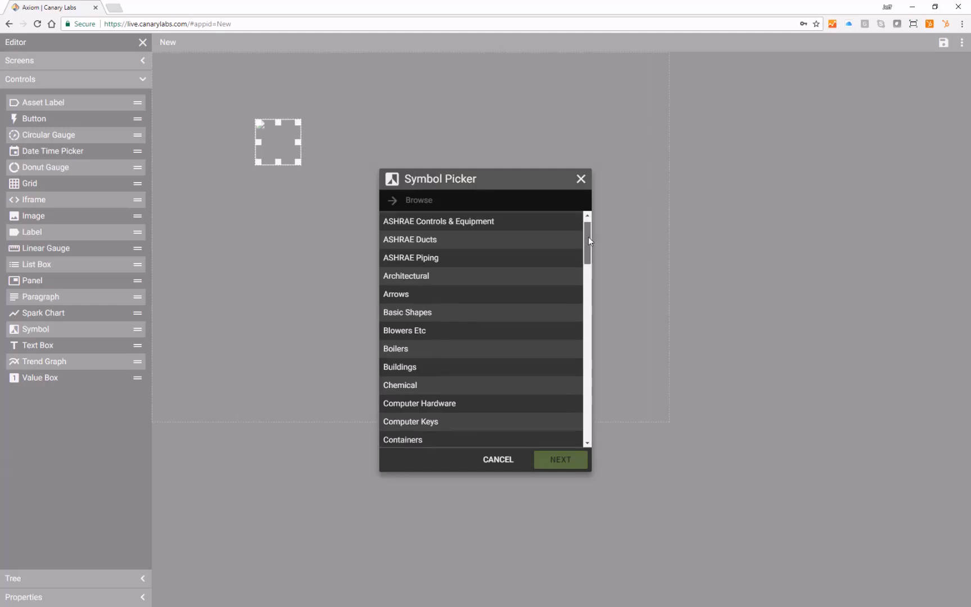
pyautogui.scroll(-3)
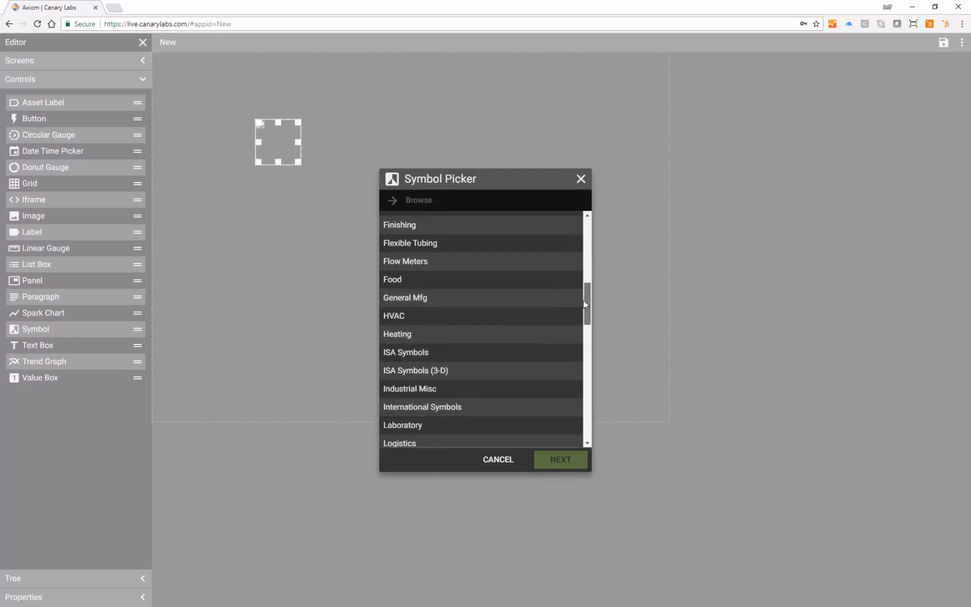
pyautogui.scroll(-3)
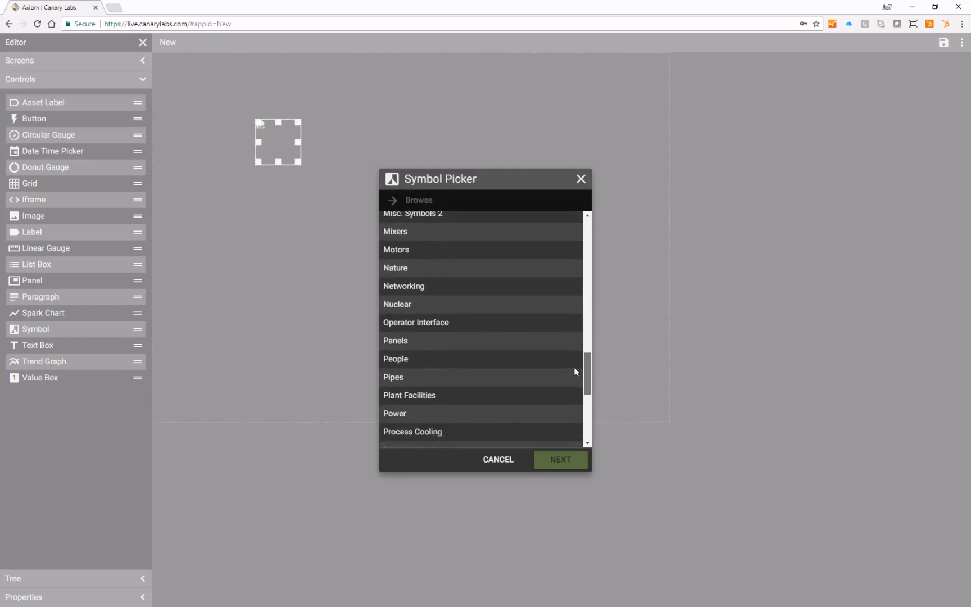
pyautogui.scroll(-3)
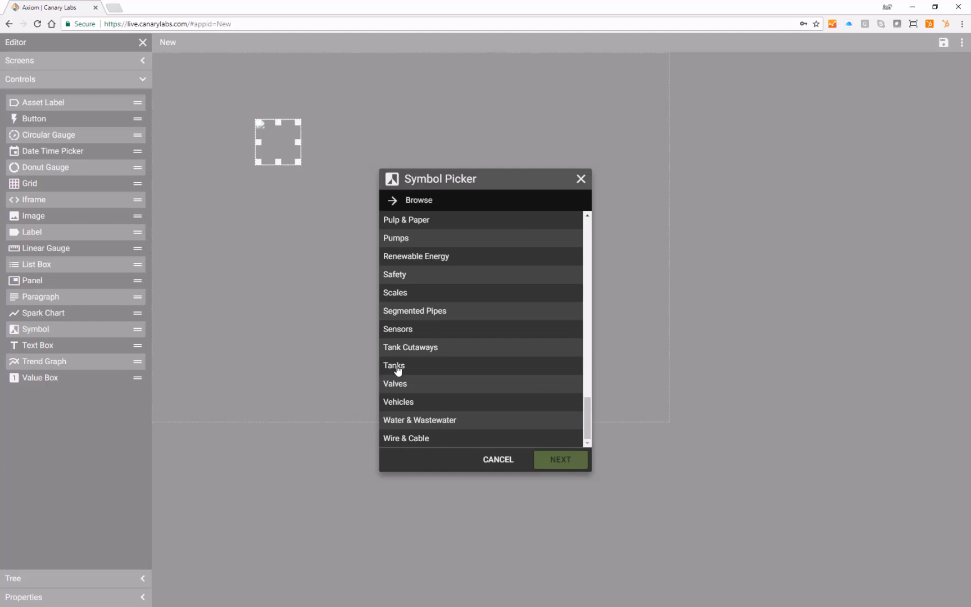
pyautogui.click(393, 365)
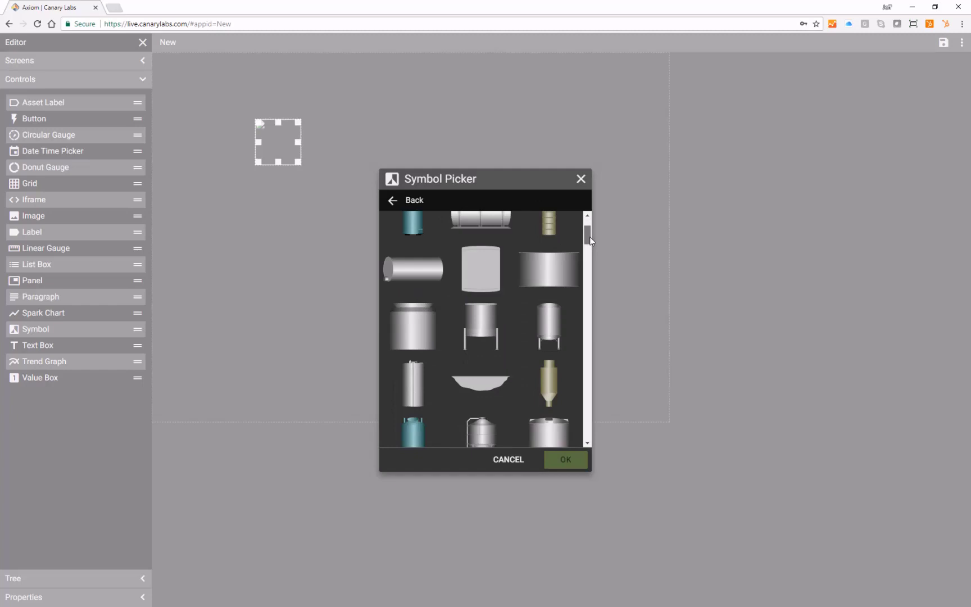
pyautogui.scroll(-3)
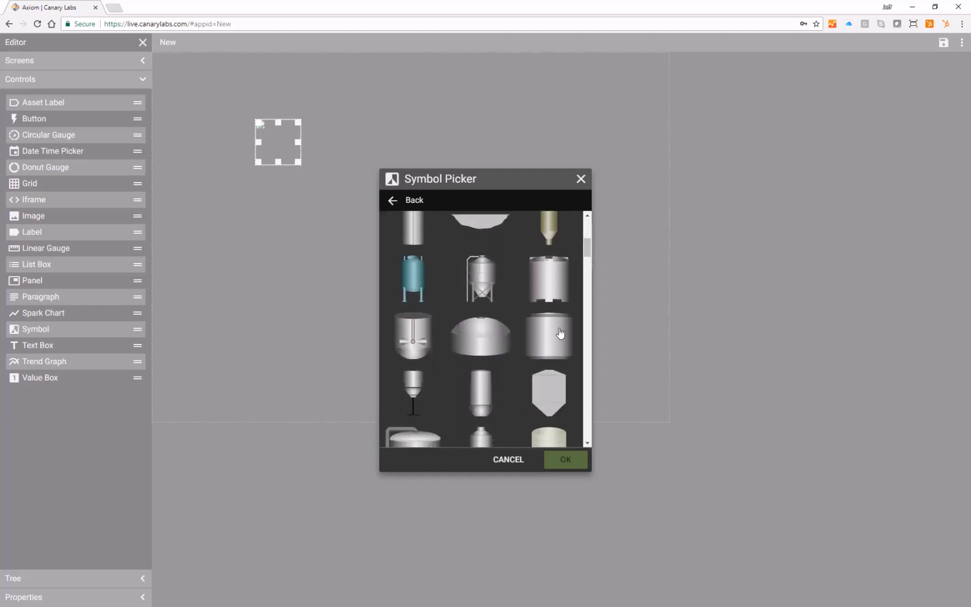
pyautogui.click(548, 335)
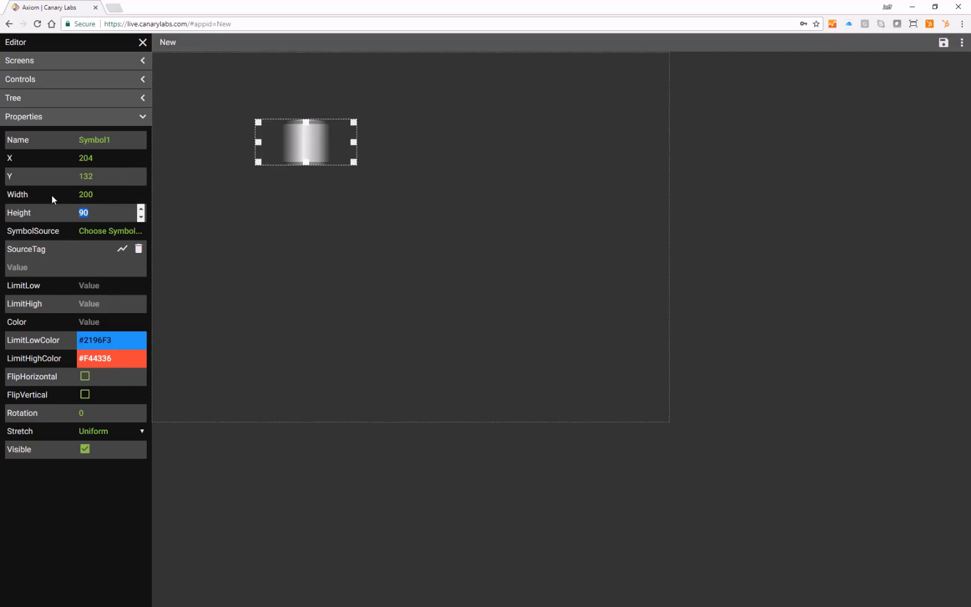
# Set the tank symbol's Height property to 500.
pyautogui.write('500')
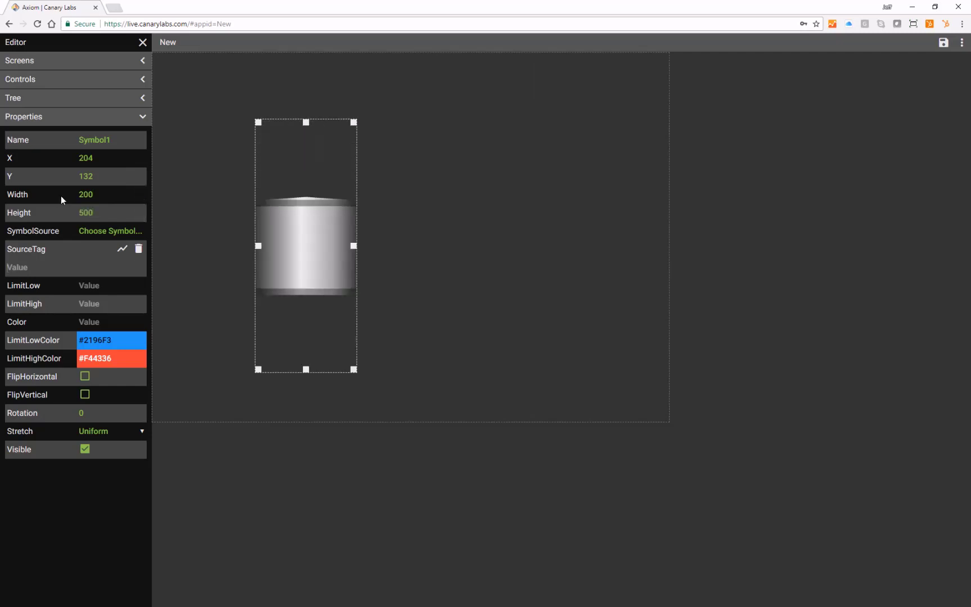
pyautogui.click(74, 177)
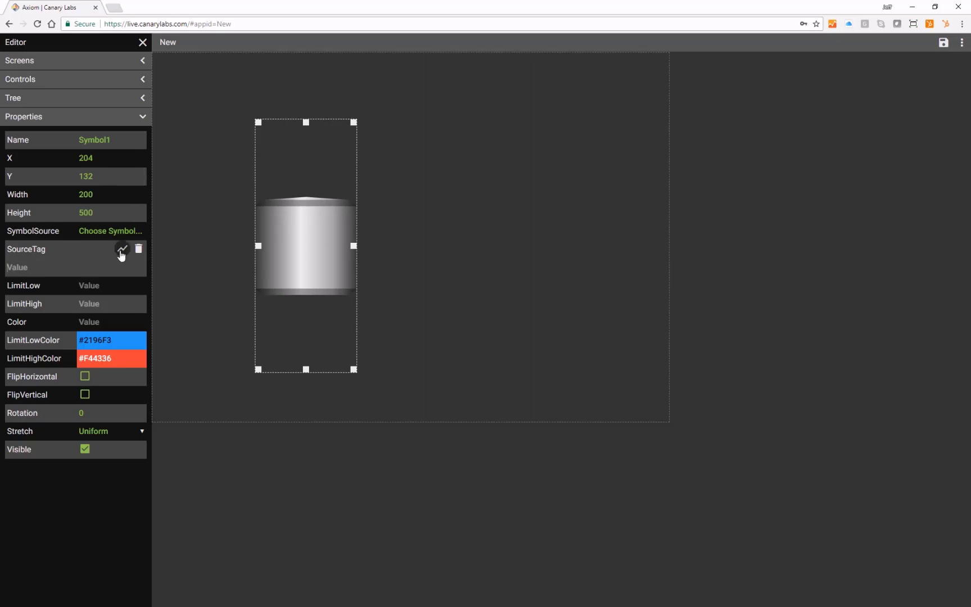
# Set SourceTag to Donut Production.Line_1.Level via the tag browser, searching 'level'.
pyautogui.click(122, 250)
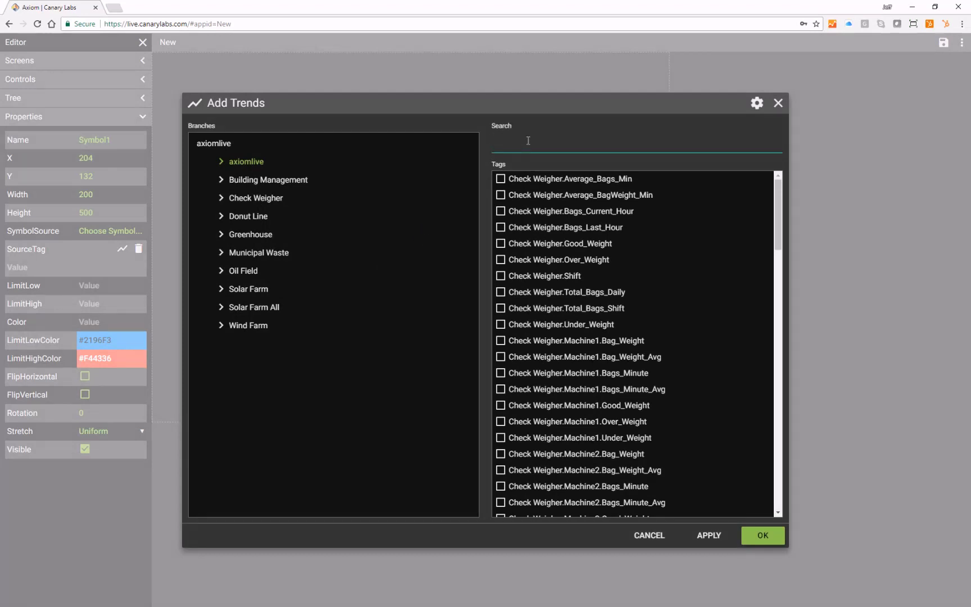
pyautogui.write('level')
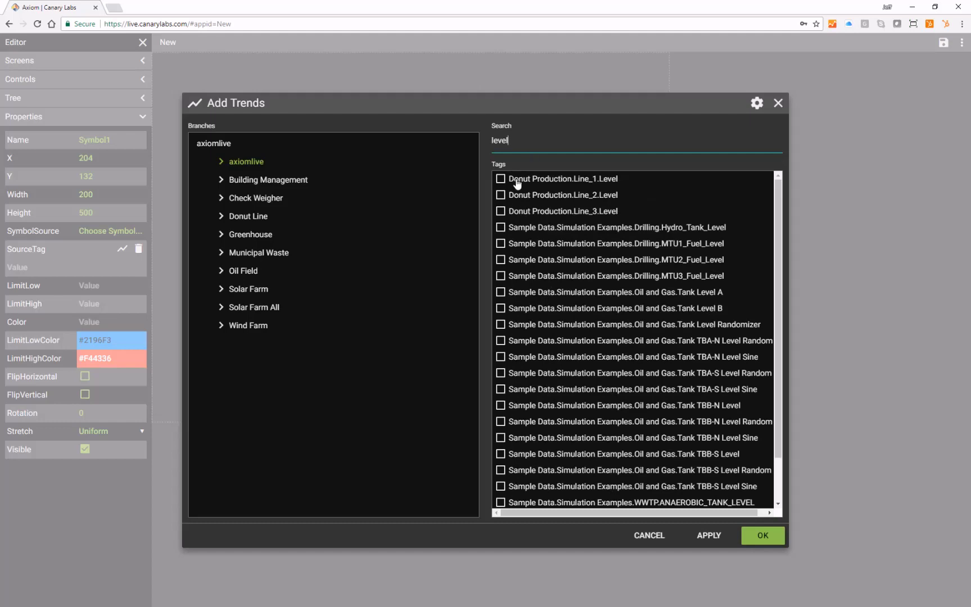
pyautogui.click(501, 178)
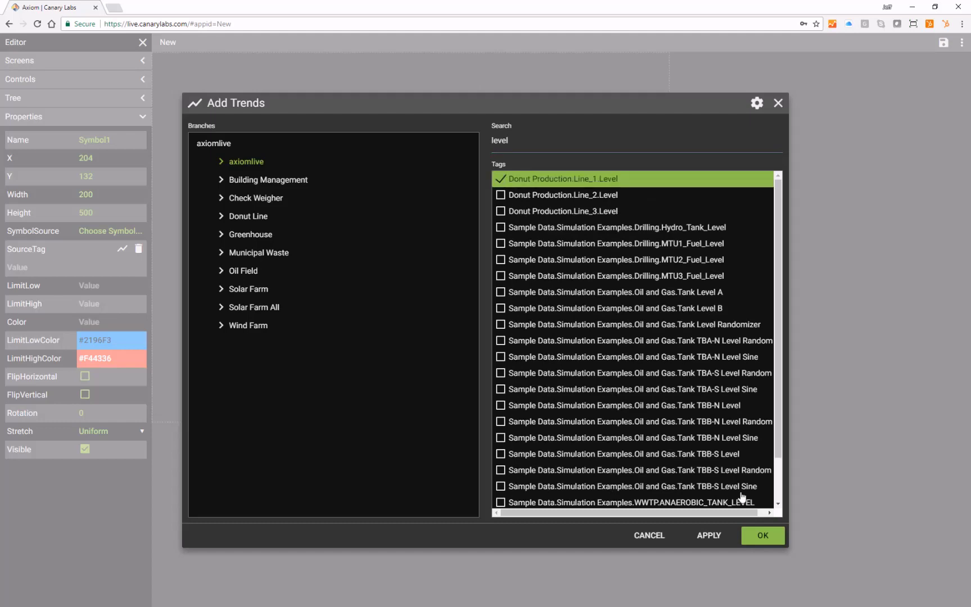
pyautogui.click(762, 535)
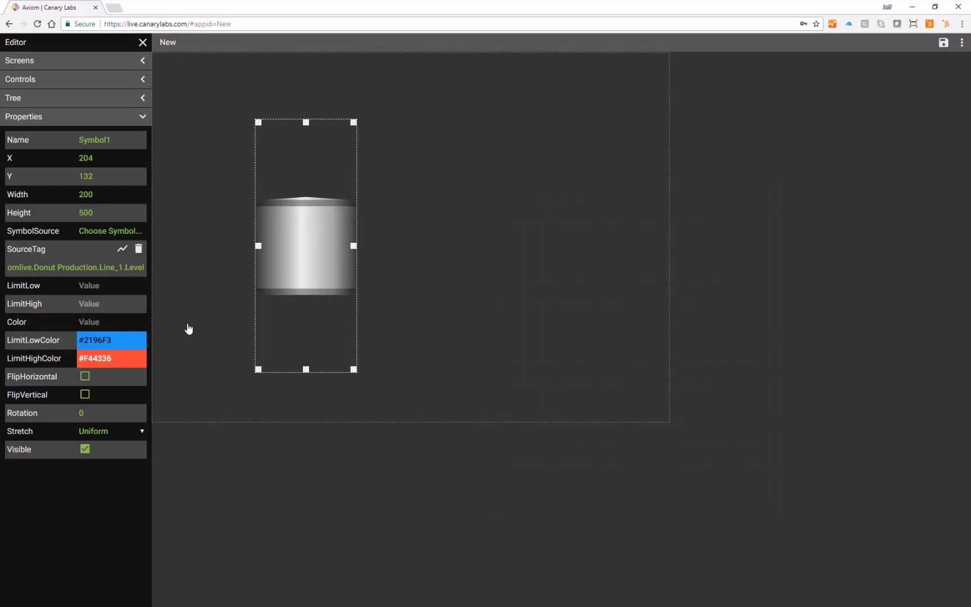
# Set the low limit to 60 with red colour #F33D3D and the high-limit colour to green #89F41D.
pyautogui.click(99, 286)
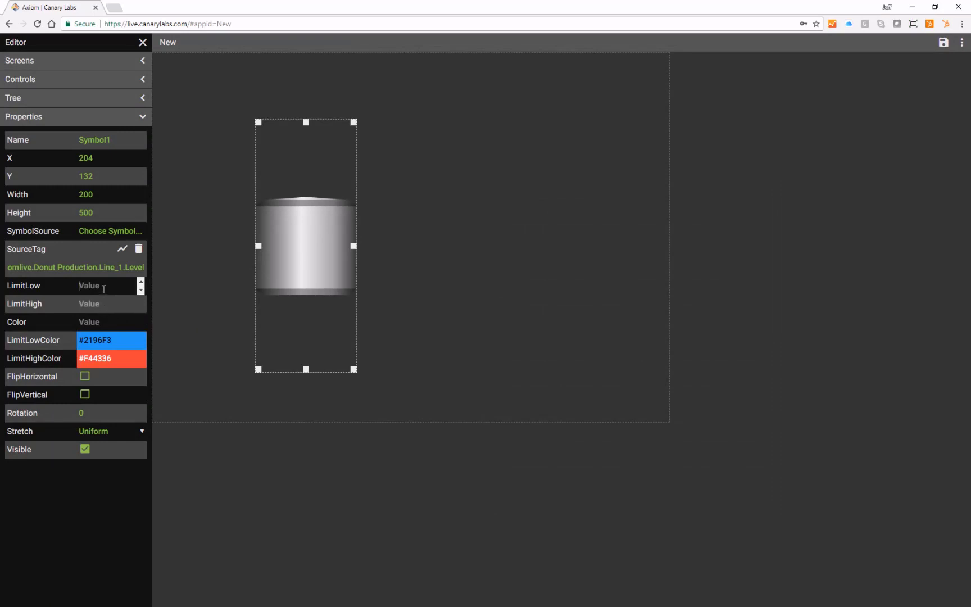
pyautogui.write('60')
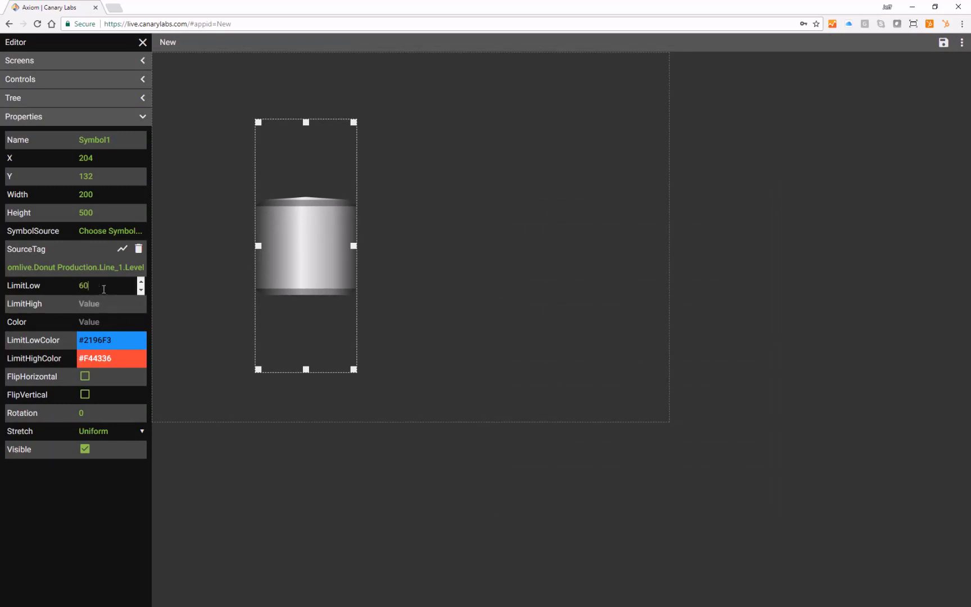
pyautogui.click(111, 340)
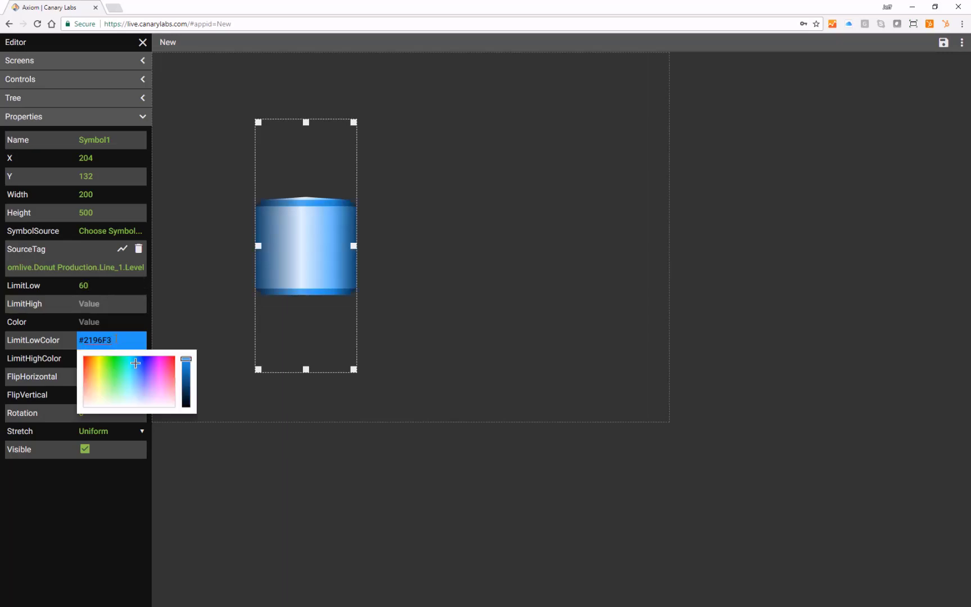
pyautogui.click(185, 360)
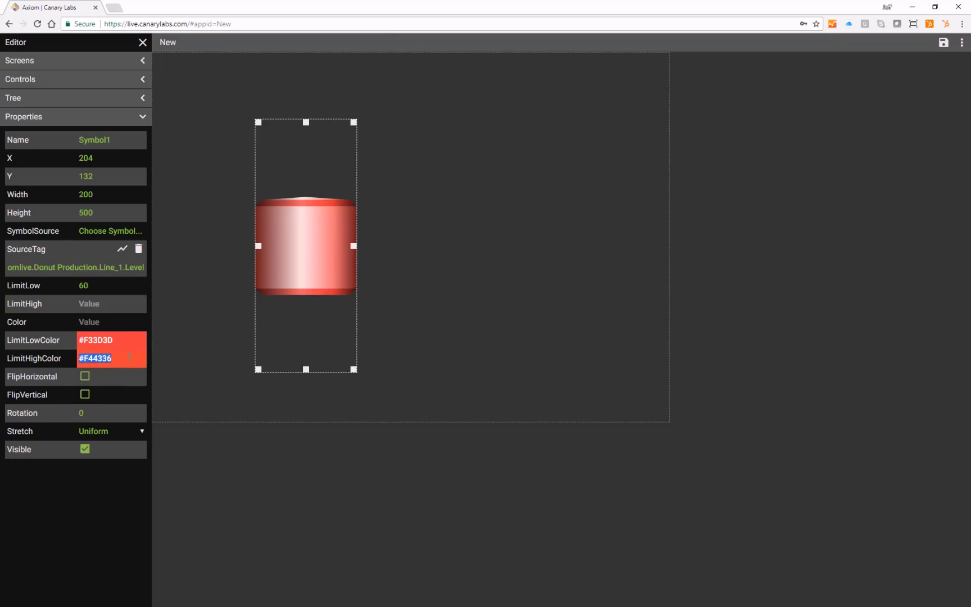
pyautogui.click(88, 321)
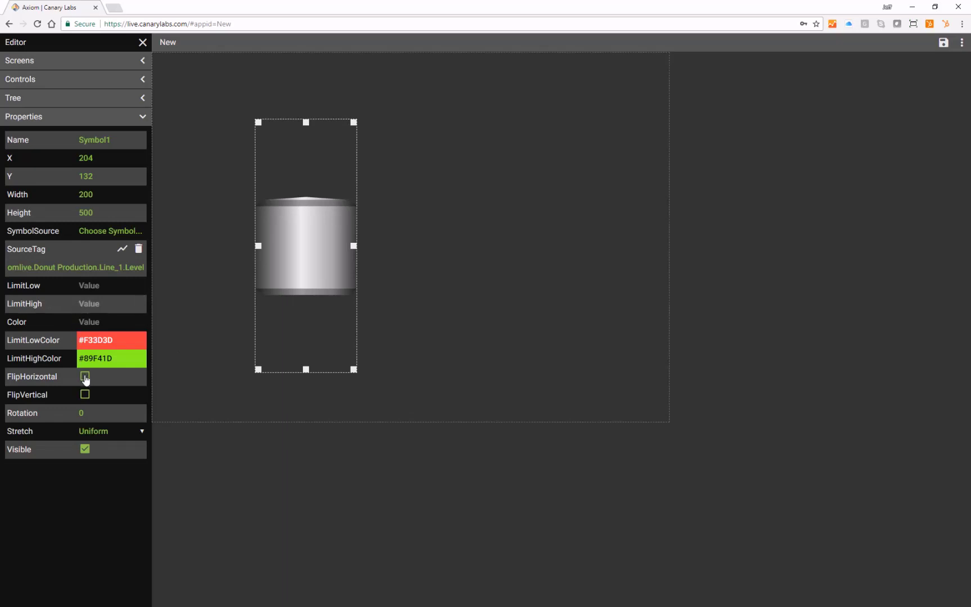
# Clear FlipHorizontal and FlipVertical and set Stretch to Fill.
pyautogui.click(85, 396)
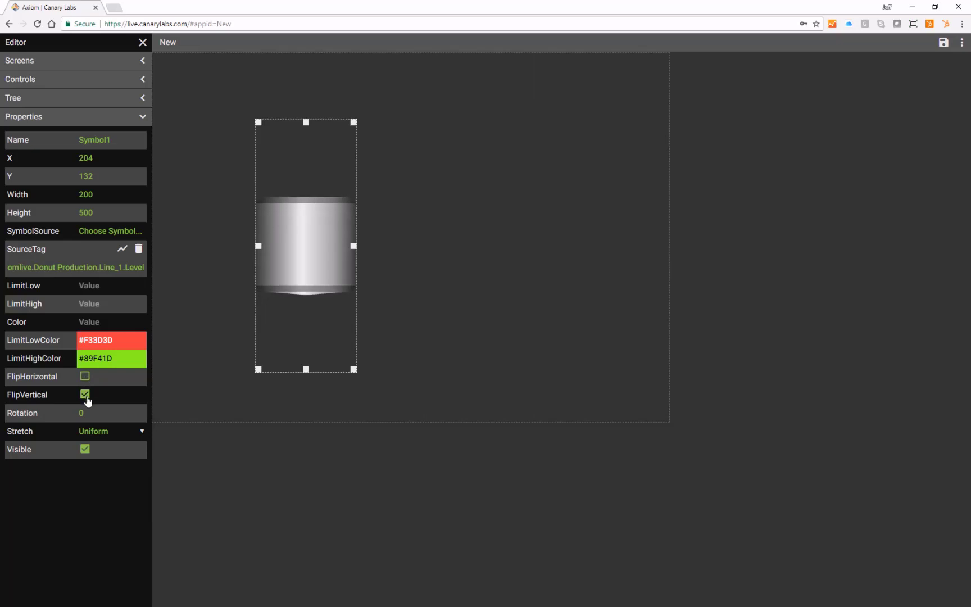
pyautogui.click(84, 395)
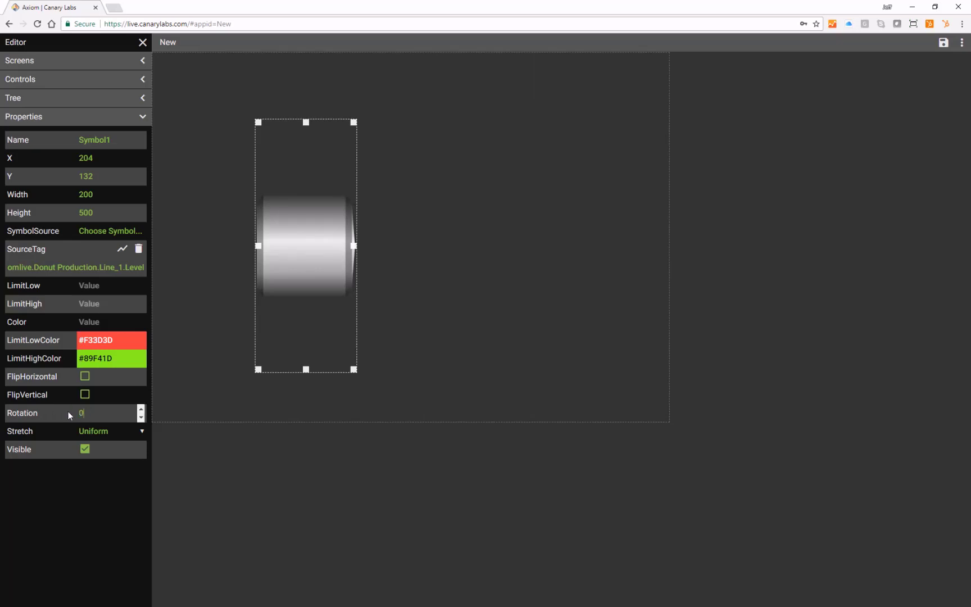
pyautogui.click(110, 432)
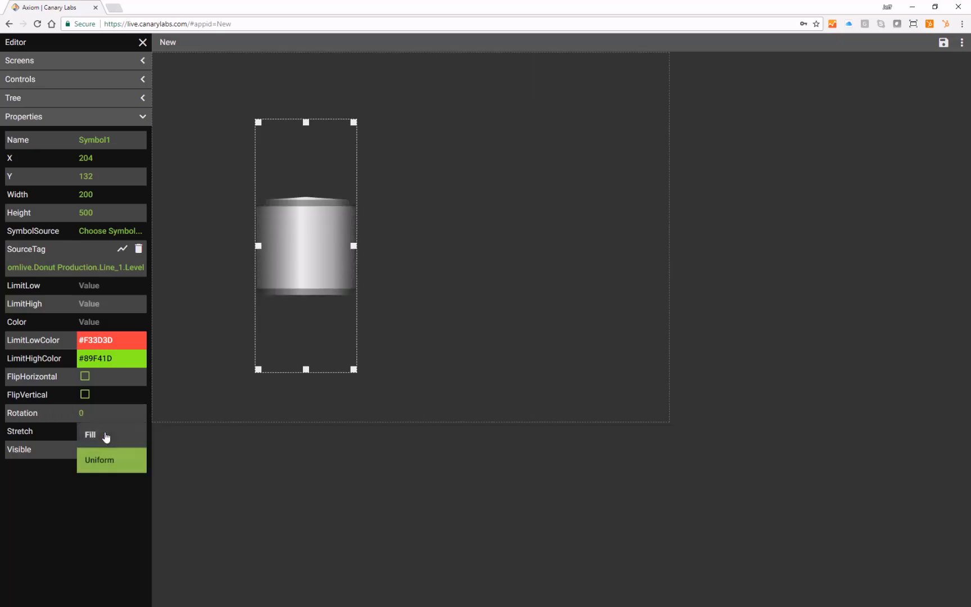
pyautogui.click(90, 431)
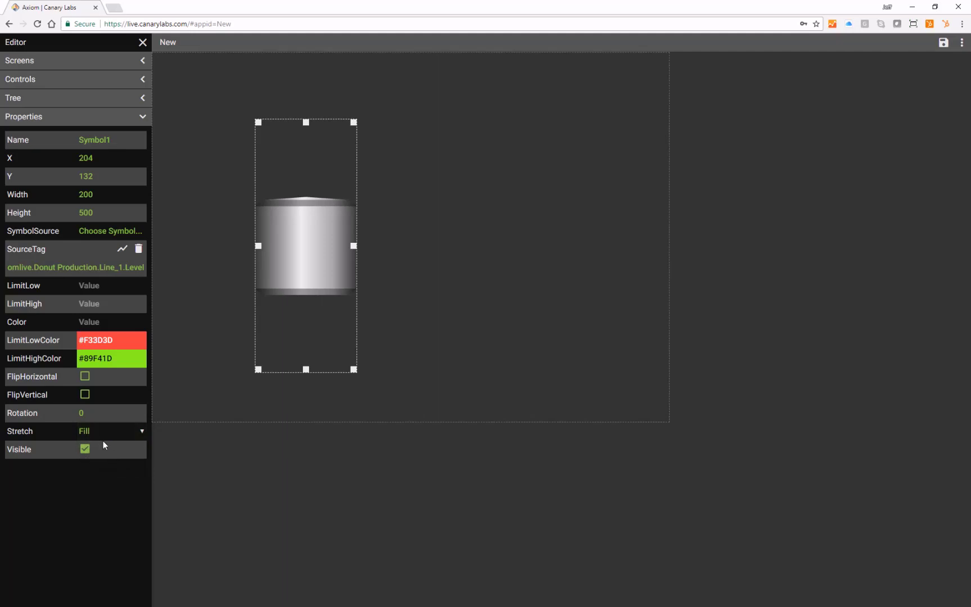
# Resize the symbol frame to 294 wide by 330 tall and toggle Visible off and on.
pyautogui.moveTo(305, 370); pyautogui.dragTo(305, 327)
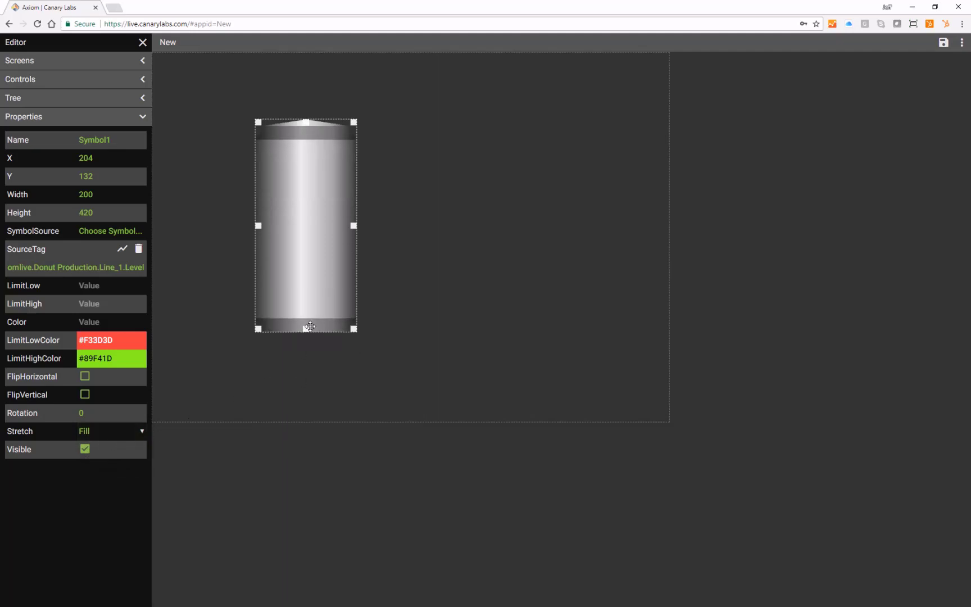
pyautogui.moveTo(304, 328); pyautogui.dragTo(305, 283)
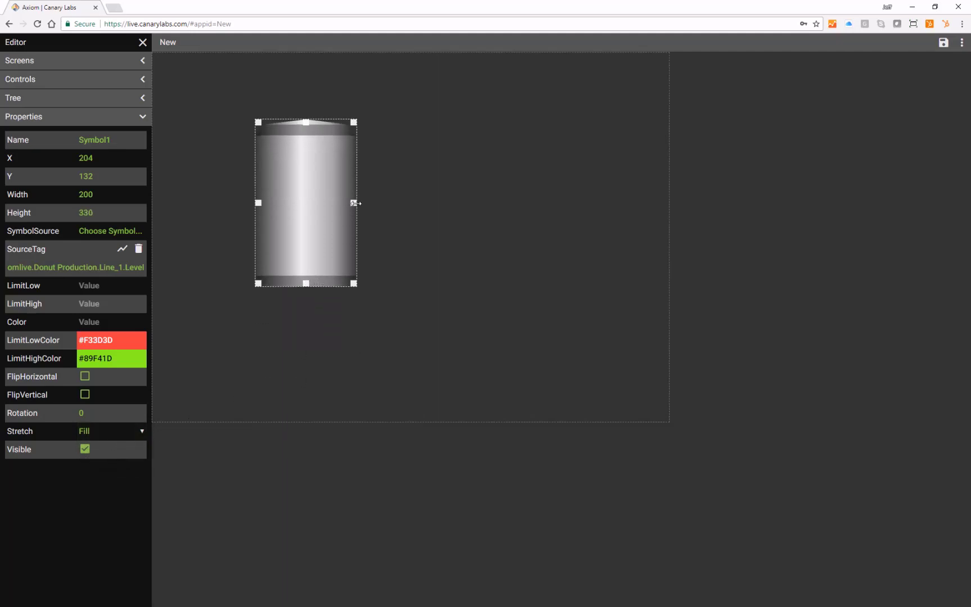
pyautogui.moveTo(355, 203); pyautogui.dragTo(402, 203)
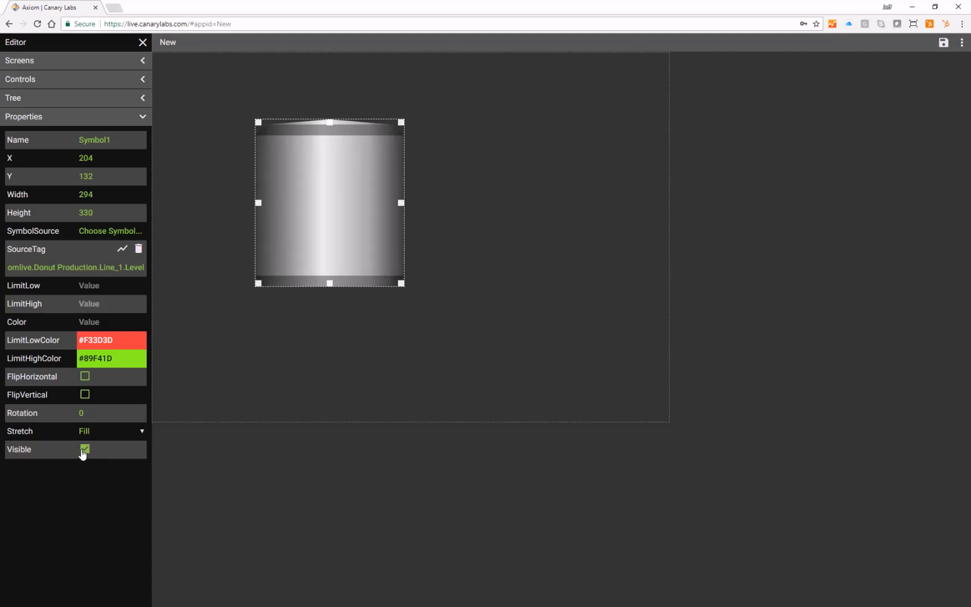
pyautogui.click(85, 449)
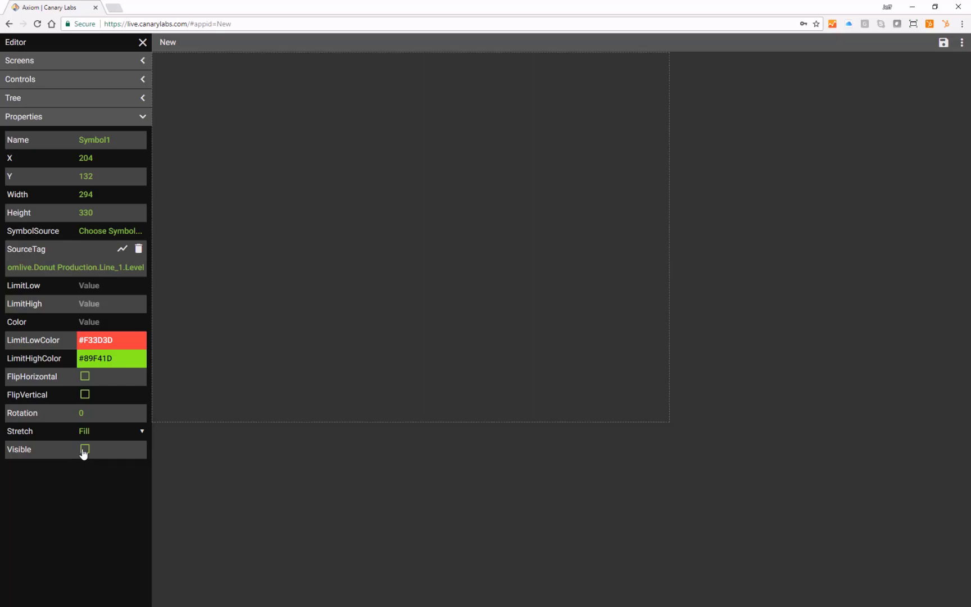
pyautogui.click(85, 448)
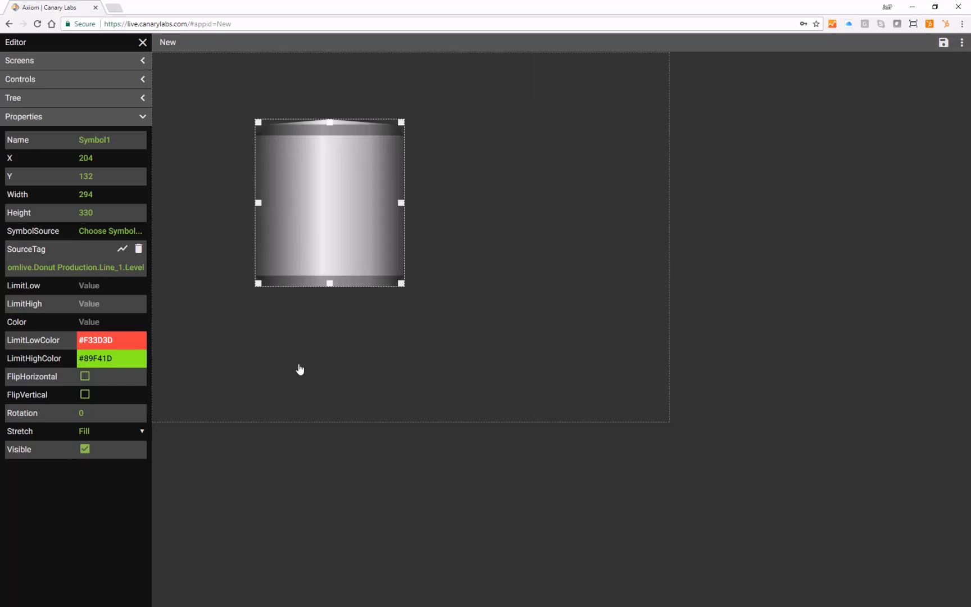
pyautogui.moveTo(104, 235)
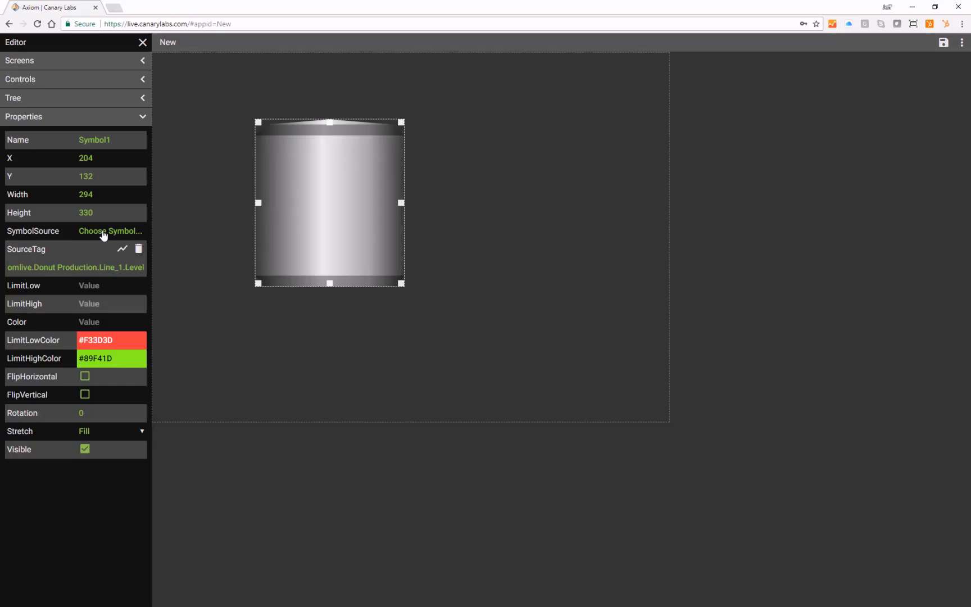
# Replace the tank with the industrial machine-with-piping graphic from another SymbolSource category.
pyautogui.click(110, 232)
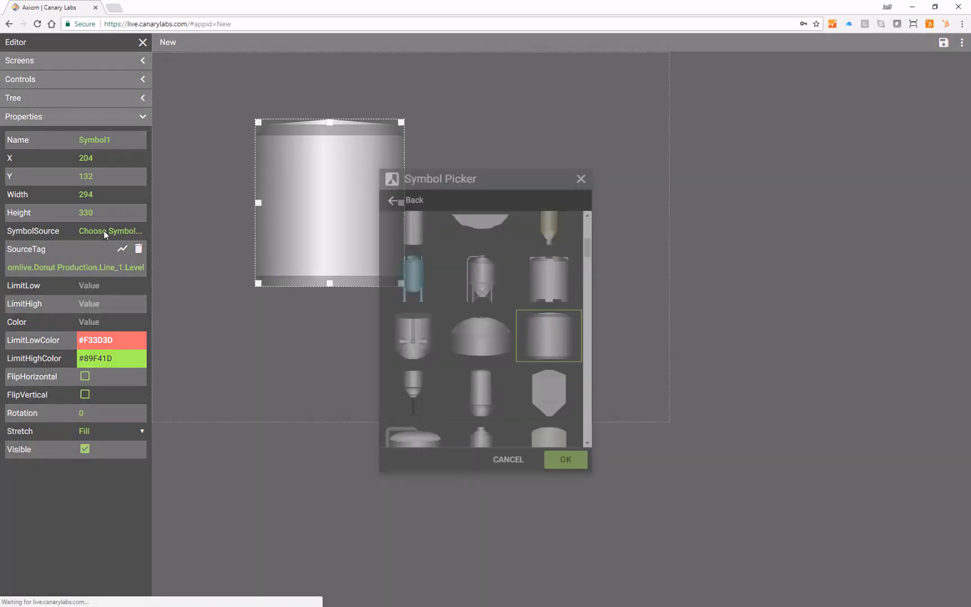
pyautogui.scroll(-3)
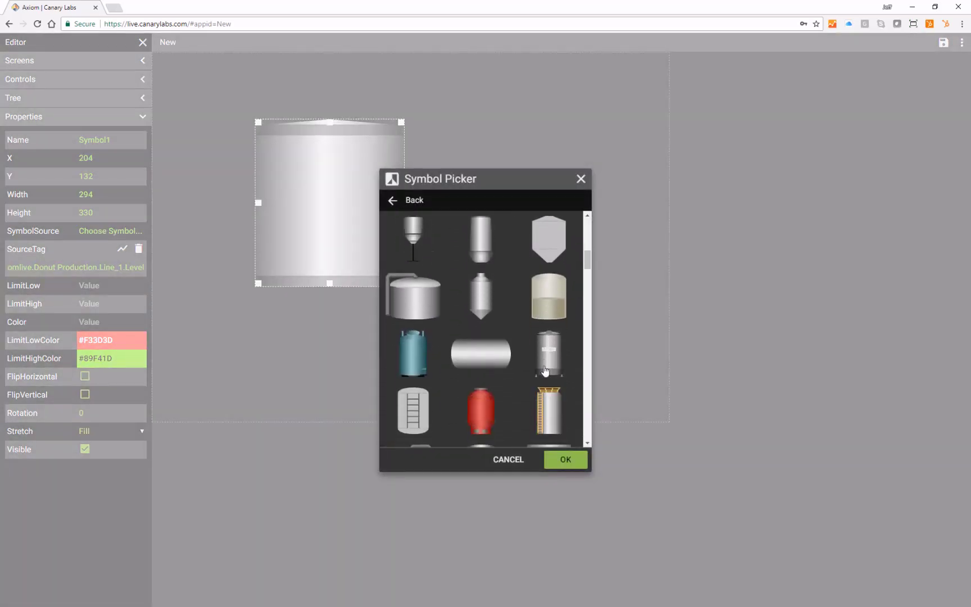
pyautogui.scroll(-3)
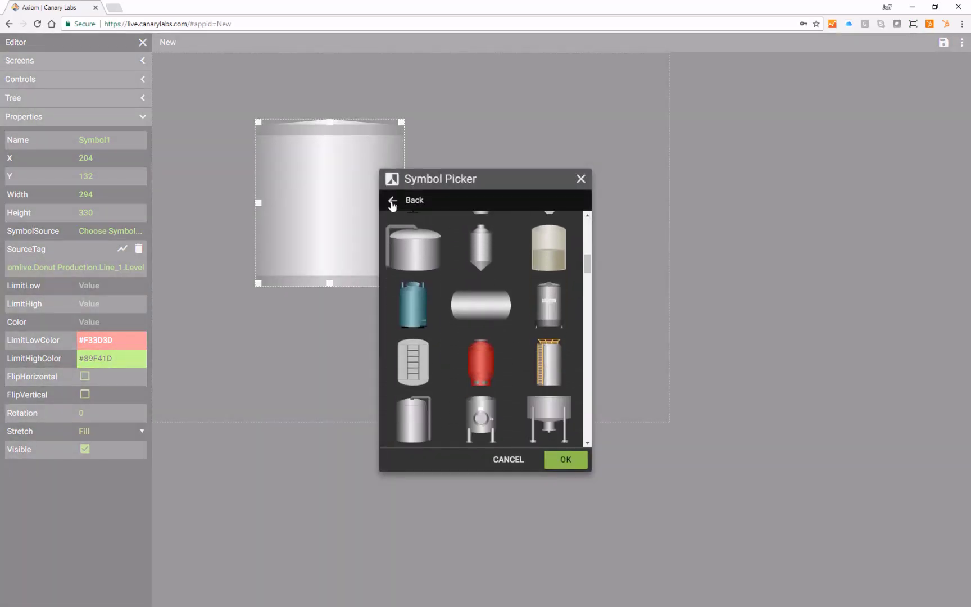
pyautogui.click(413, 200)
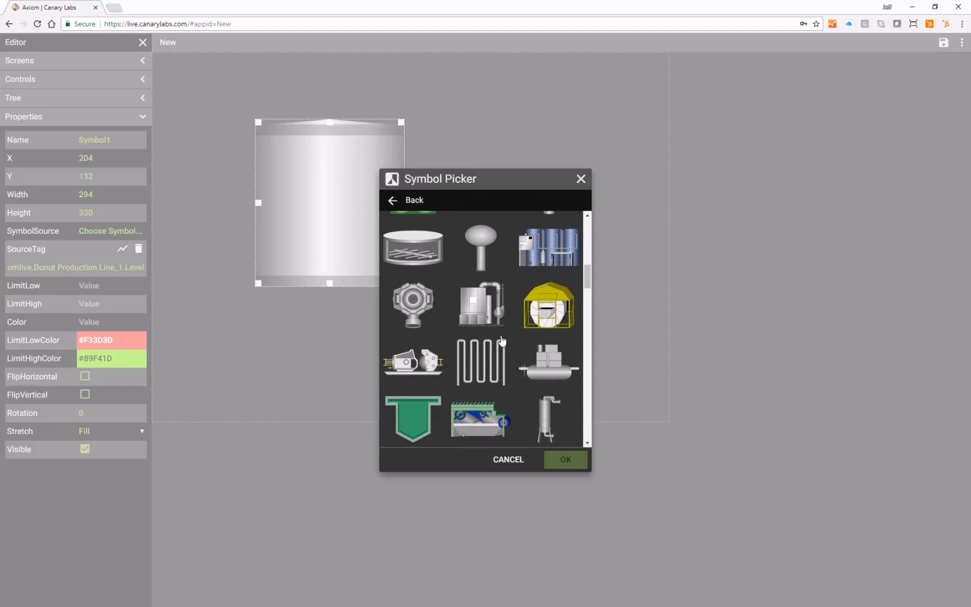
pyautogui.click(480, 304)
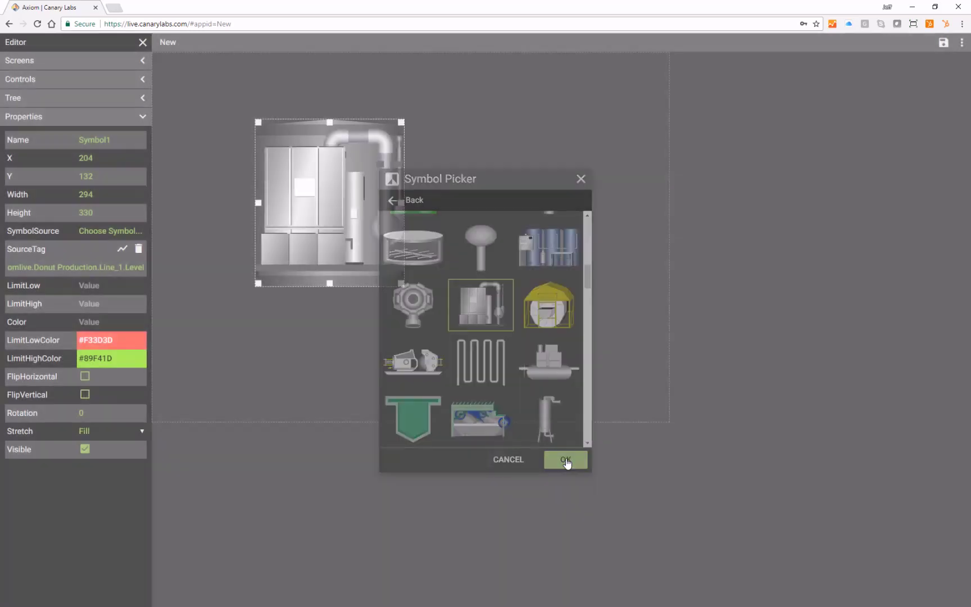
pyautogui.click(565, 459)
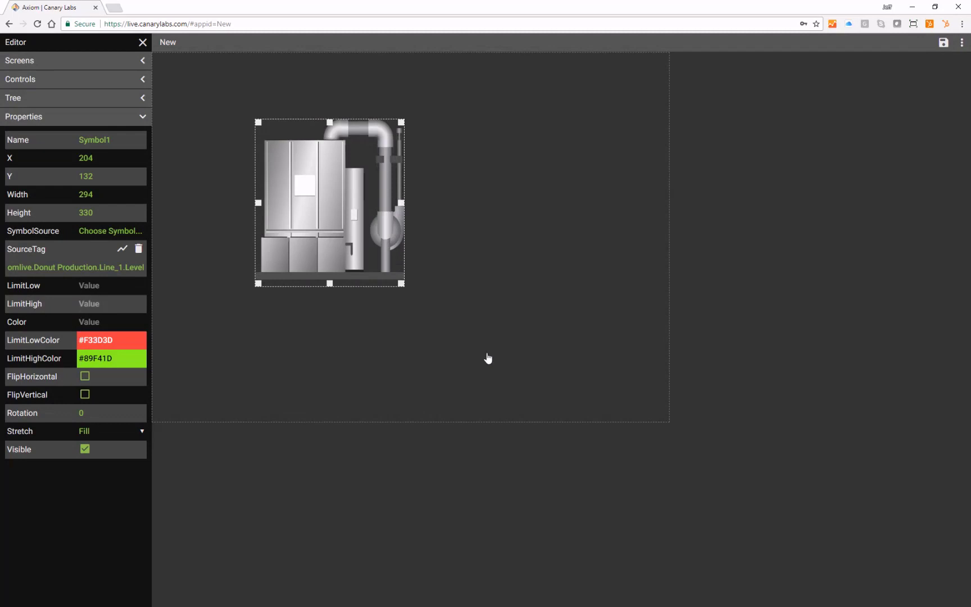
pyautogui.moveTo(436, 294)
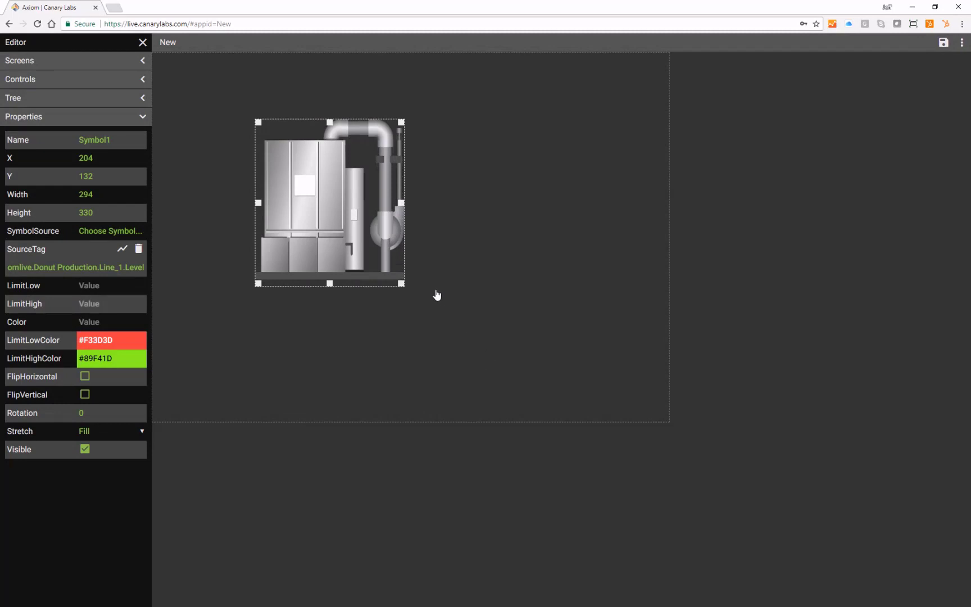
pyautogui.moveTo(433, 300)
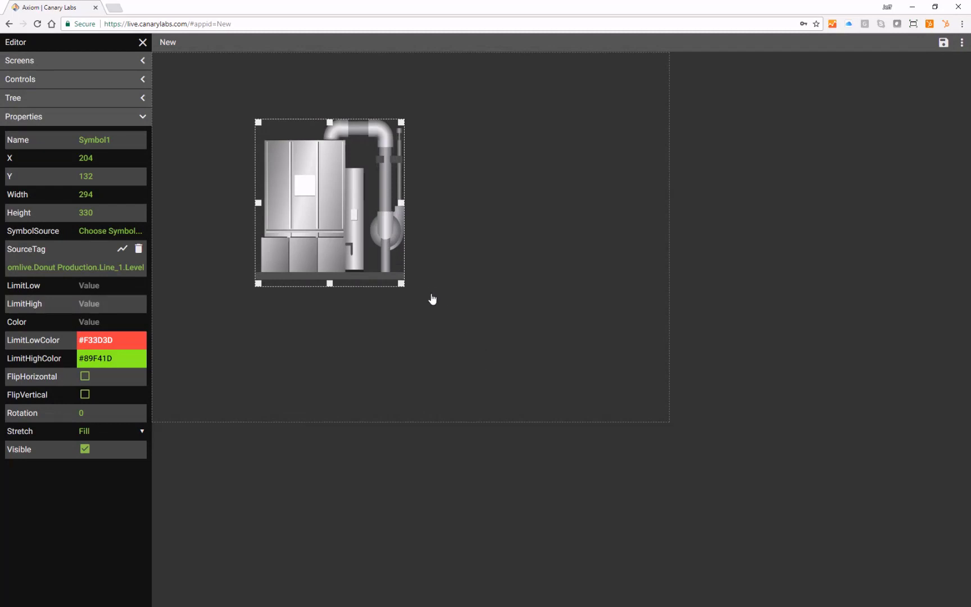